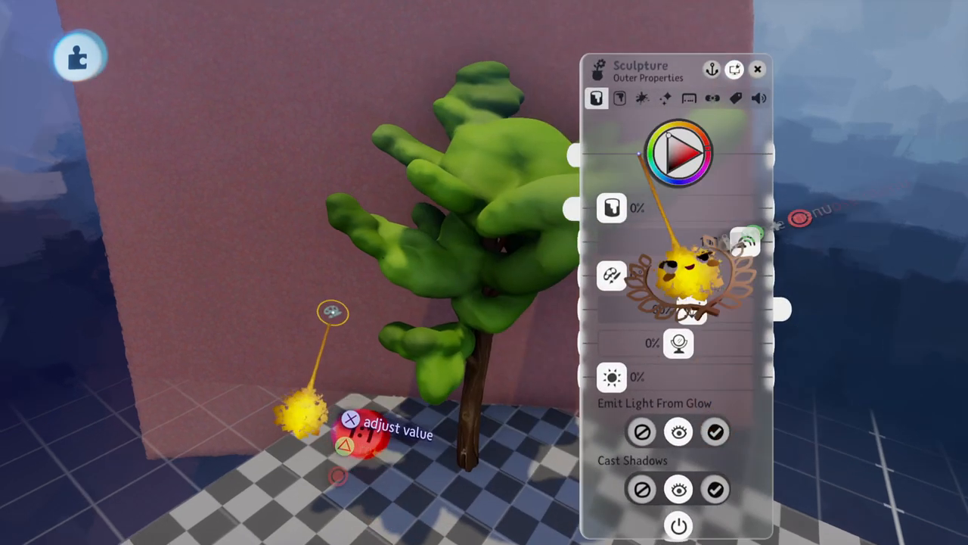
Adjust the sculpted tree's tint, glow, Emit Light From Glow and Cast Shadows settings
{"action": "left_click", "coordinate": [642, 97]}
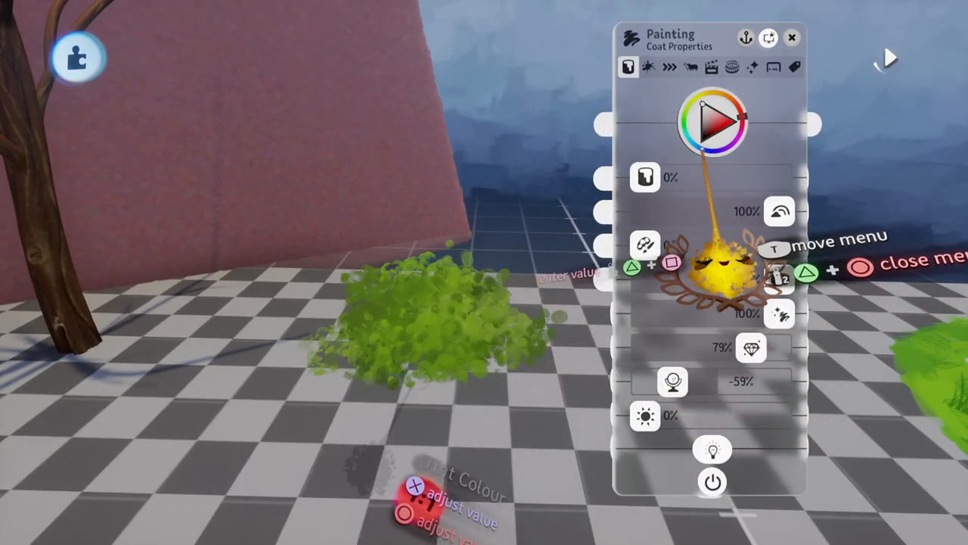
Change the painted bush's Coat Properties tint colour and percentage sliders
{"action": "left_click", "coordinate": [752, 67]}
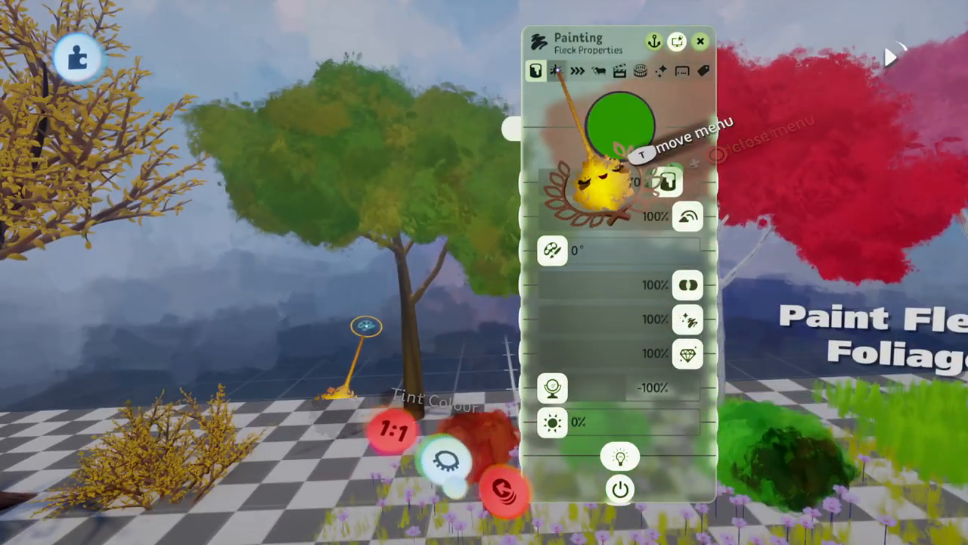
Review the painterly tree's fleck settings, then adjust the green strands' coat colour and sliders
{"action": "left_click", "coordinate": [557, 70]}
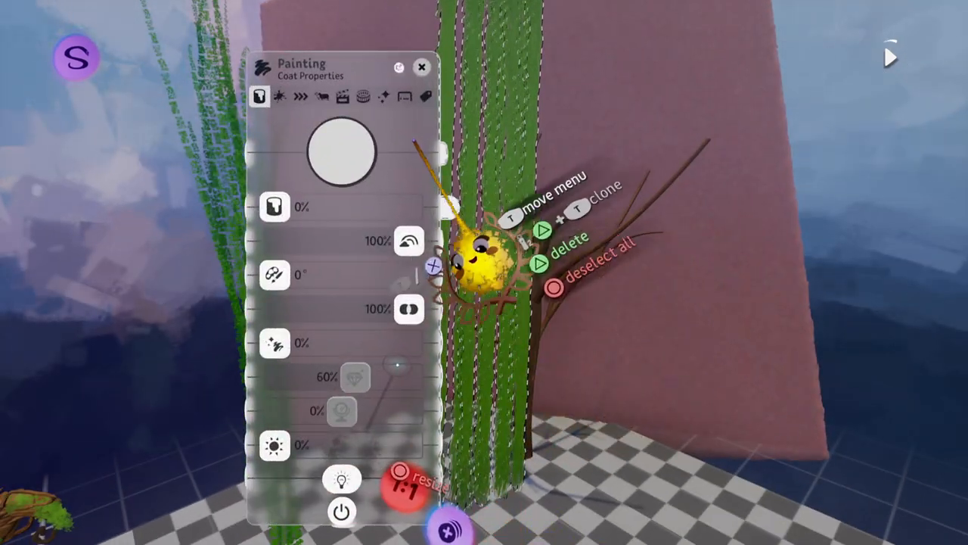
{"action": "left_click", "coordinate": [405, 96]}
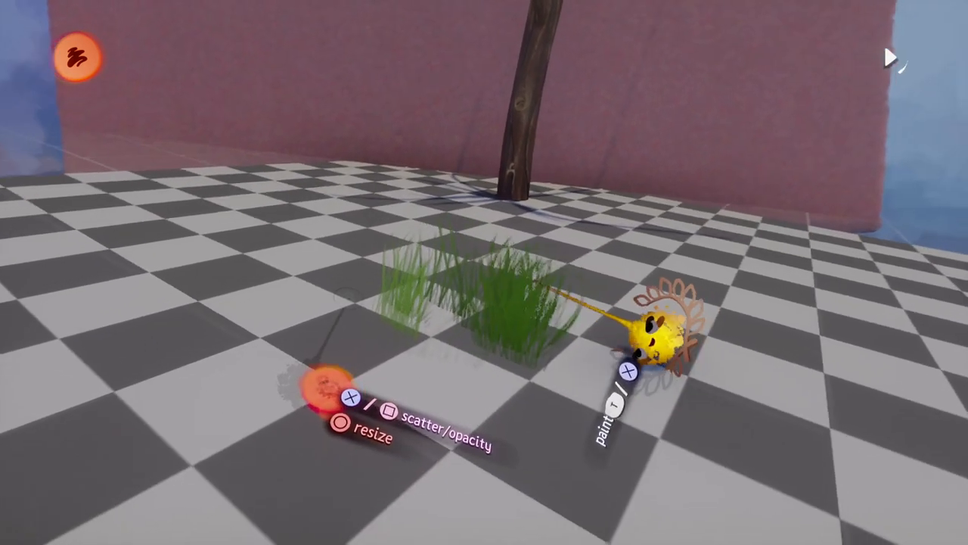
Spray a clump of green grass on the floor and review its Stroke Properties and Effects
{"action": "left_click", "coordinate": [78, 57]}
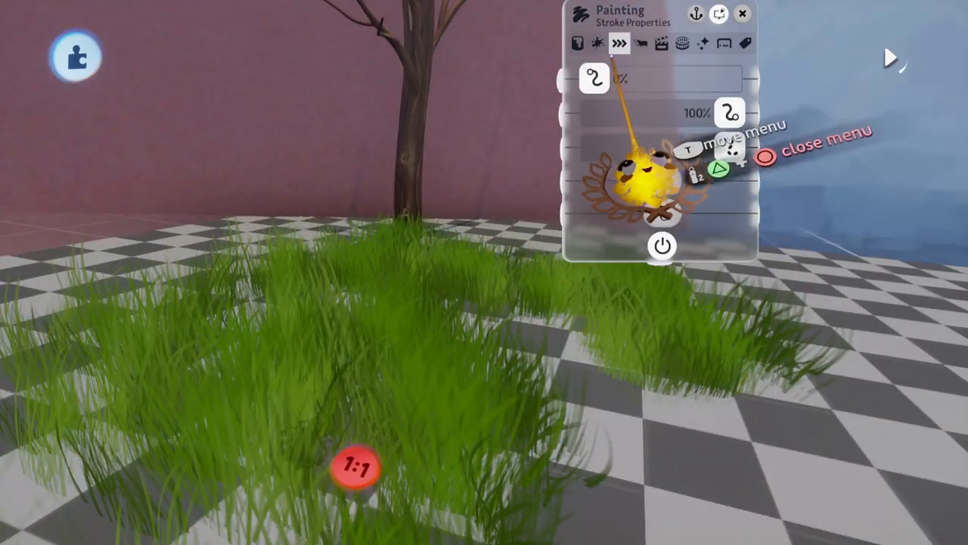
{"action": "left_click", "coordinate": [597, 44]}
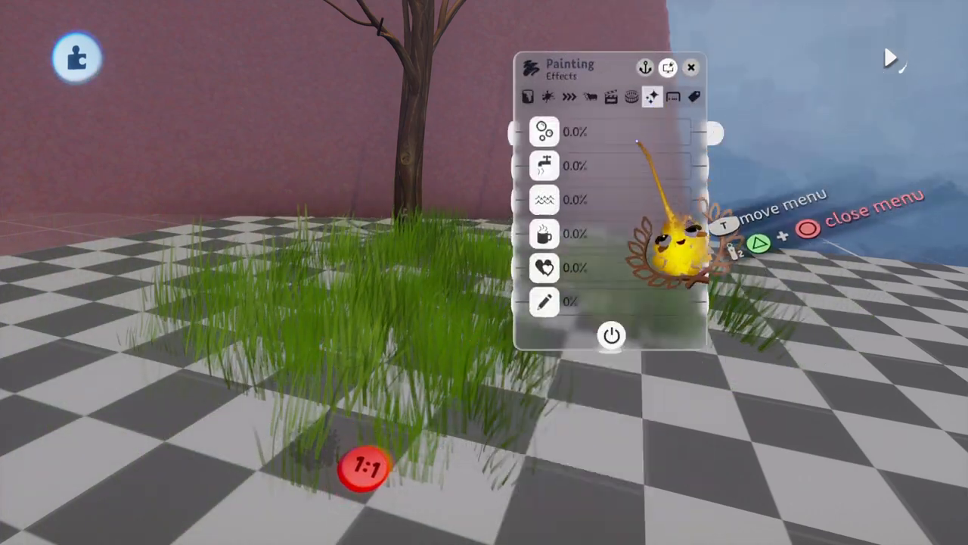
{"action": "left_click", "coordinate": [544, 199]}
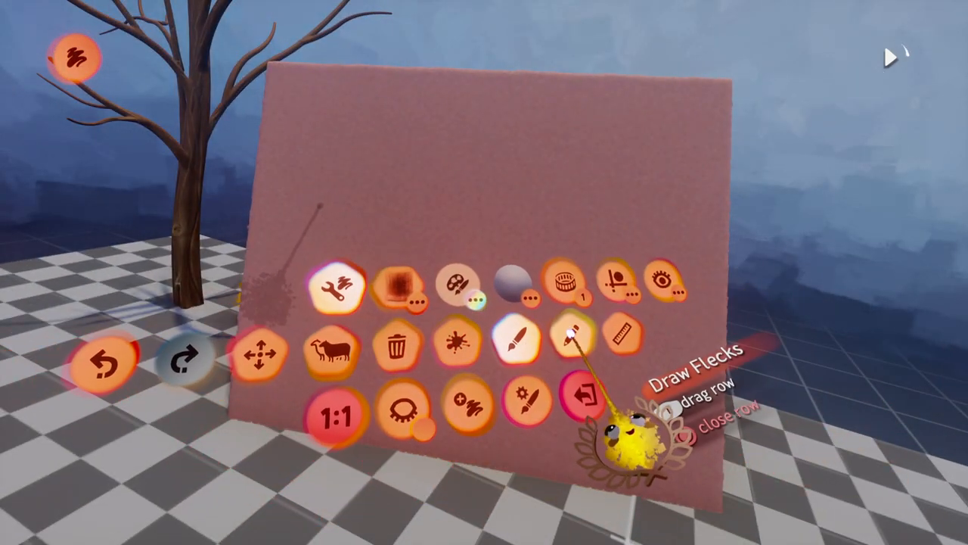
Choose Draw Flecks from the painting tools row
{"action": "left_click", "coordinate": [454, 280]}
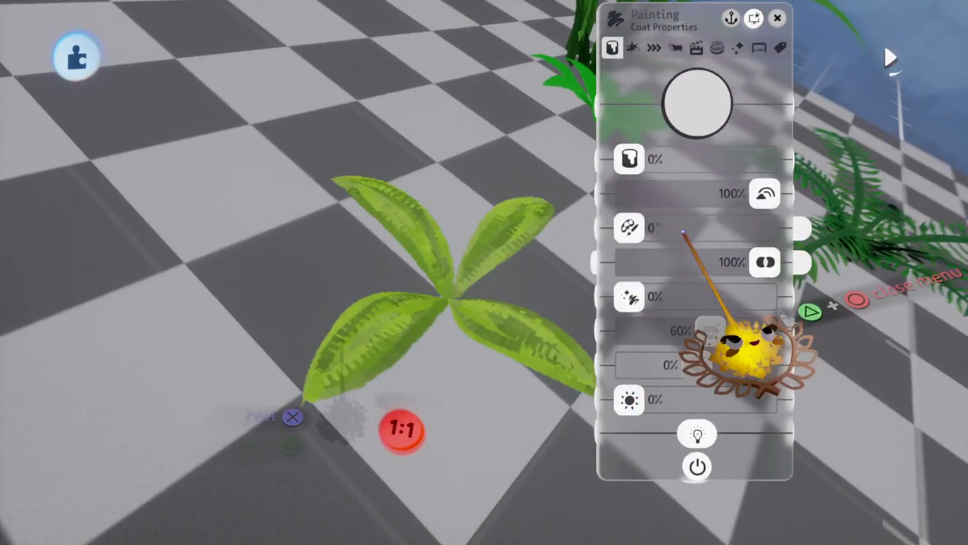
Set the four-leaf plant's Tint Amount to 100% with a solid green tint
{"action": "left_click", "coordinate": [696, 104]}
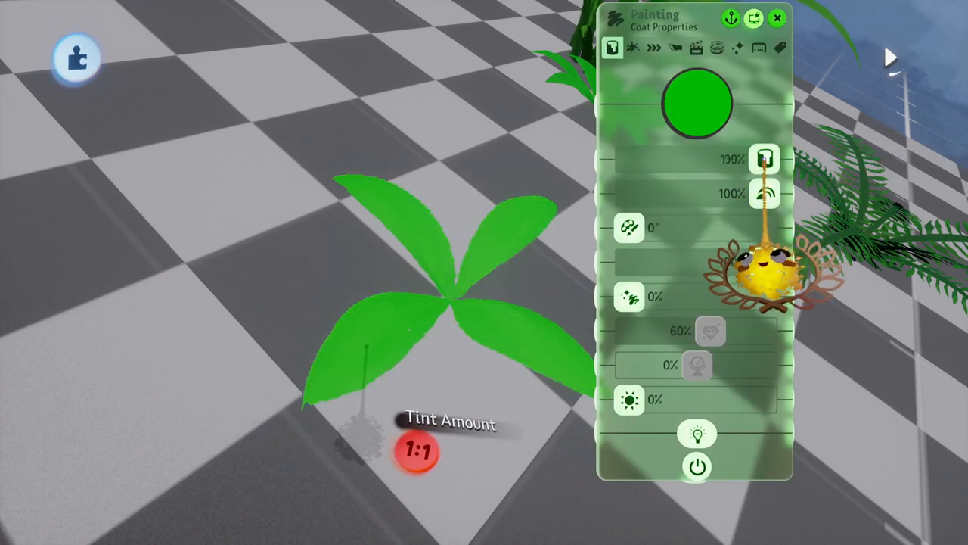
{"action": "left_click", "coordinate": [697, 104]}
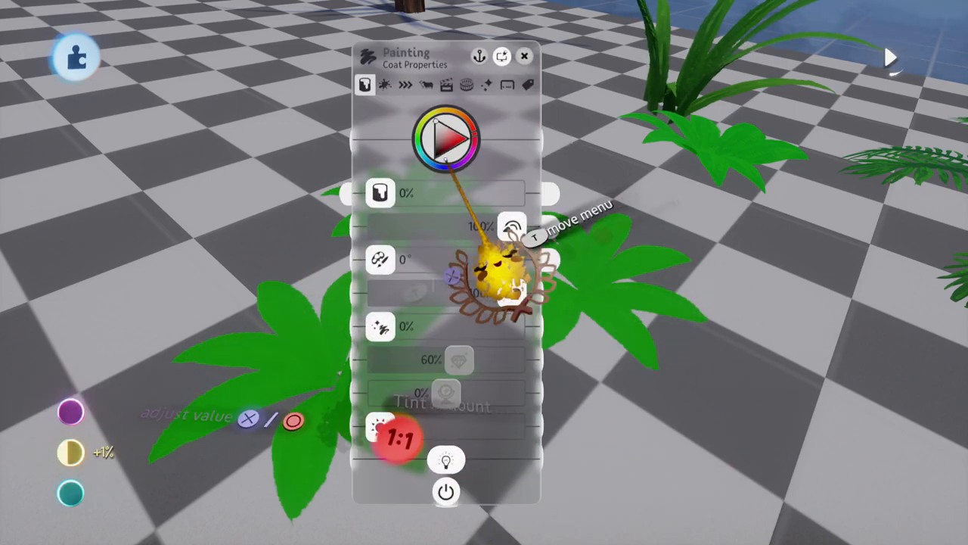
Pick a new tint colour for the large leaf plant from the coat colour wheel
{"action": "left_click", "coordinate": [425, 84]}
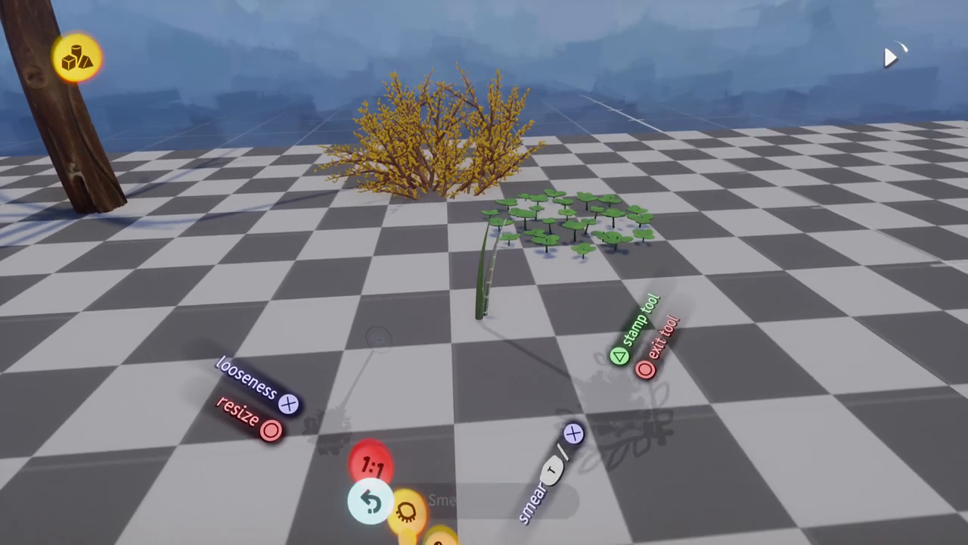
Switch the stamp to smear mode and smear extra copies of the grass blade
{"action": "left_click", "coordinate": [618, 356]}
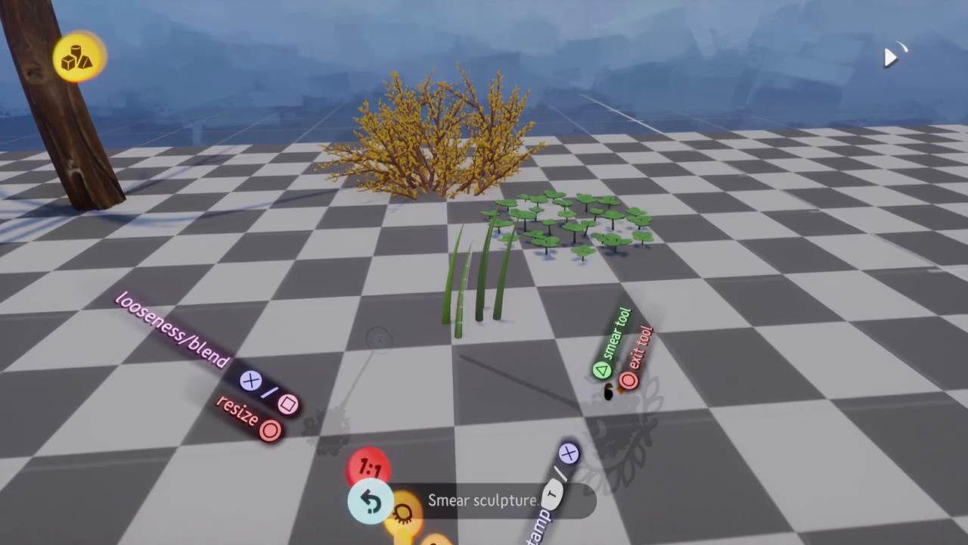
{"action": "left_click", "coordinate": [631, 379]}
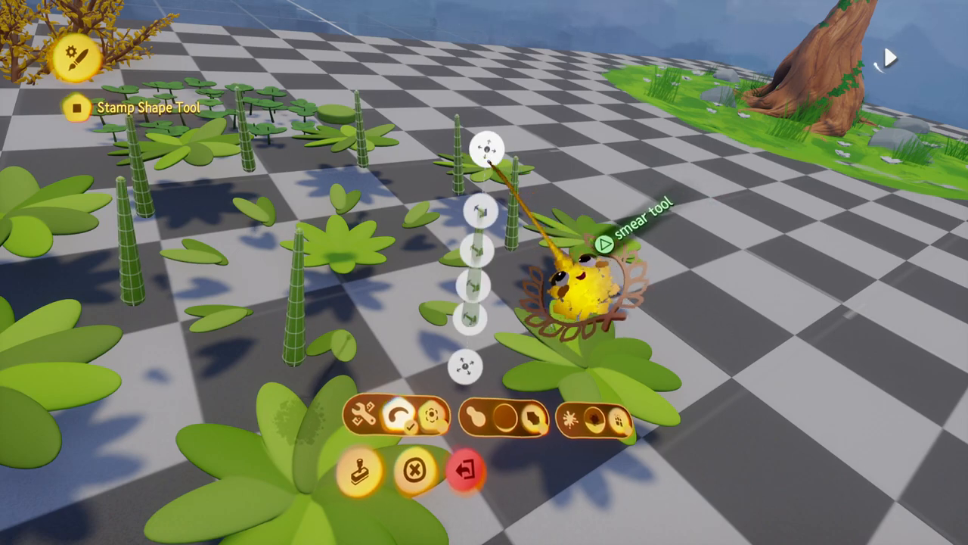
Exit the shape editor to finish the stamped foliage sculpture
{"action": "left_click", "coordinate": [464, 469]}
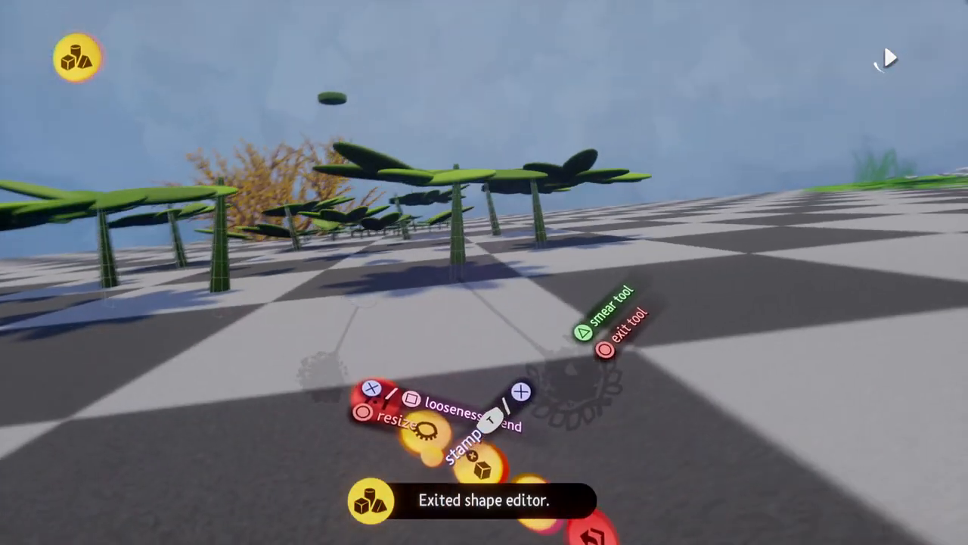